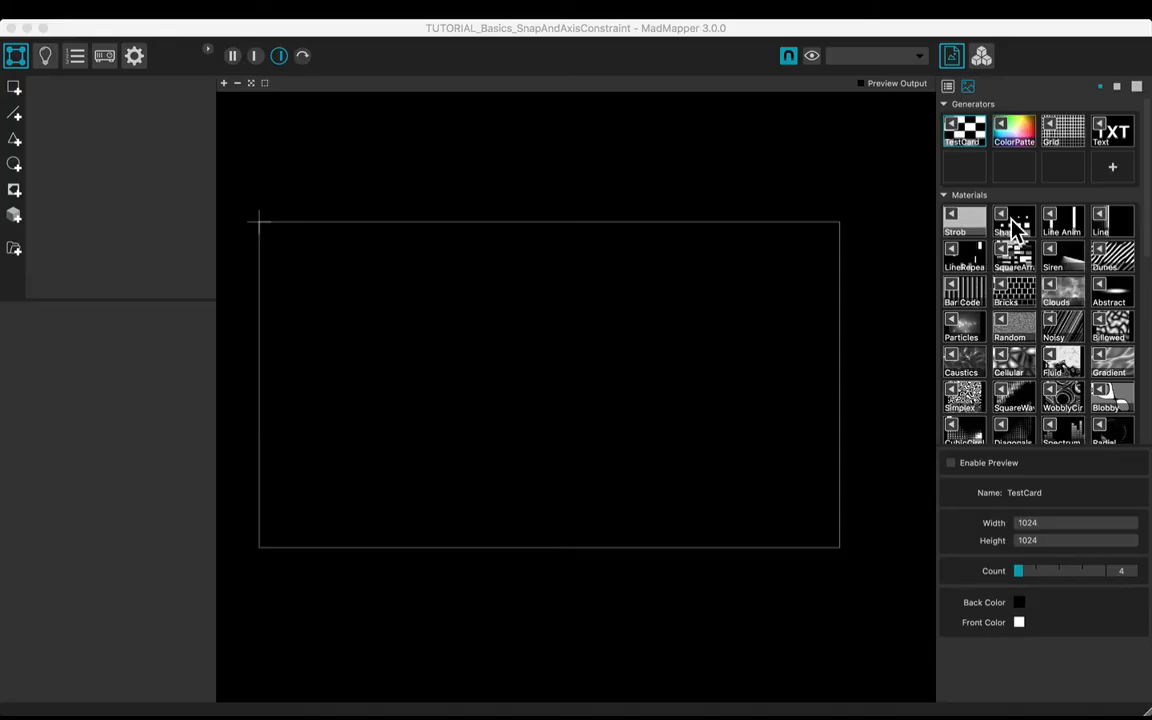
- Add a quad whose media is the Shapes generator set to a white Square
left_click(1012, 220)
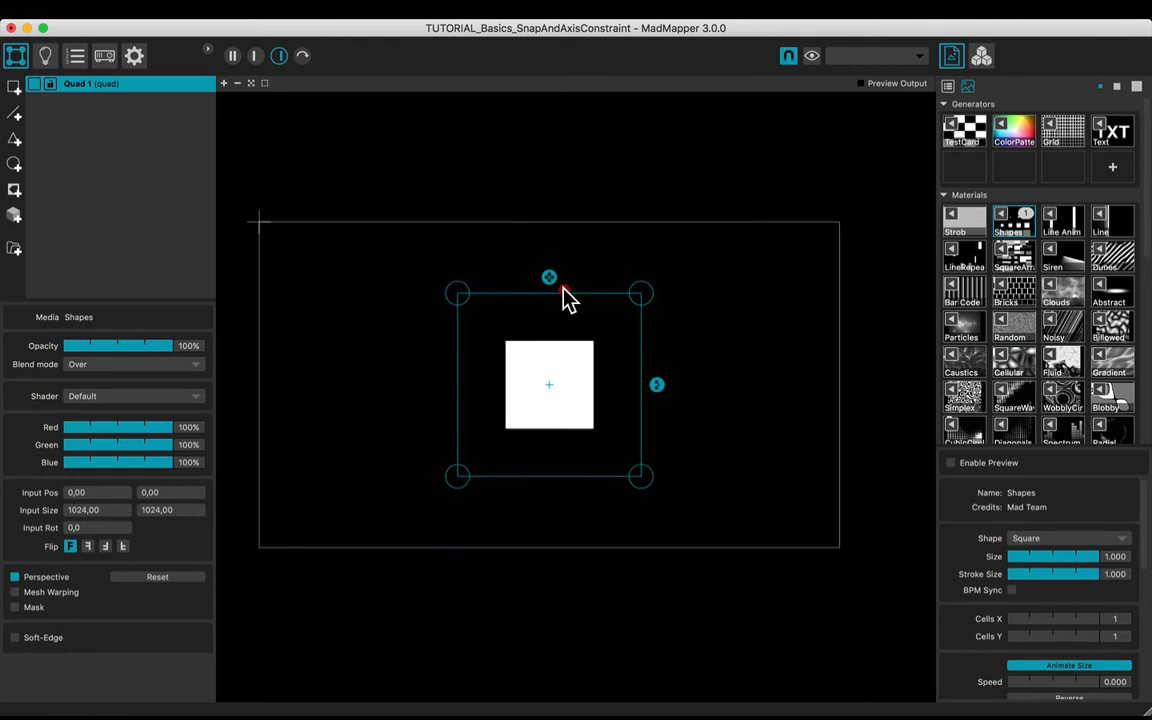
- Move the square quad left and paste two copies of it with Cmd+V
left_click_drag(548, 384, 404, 384)
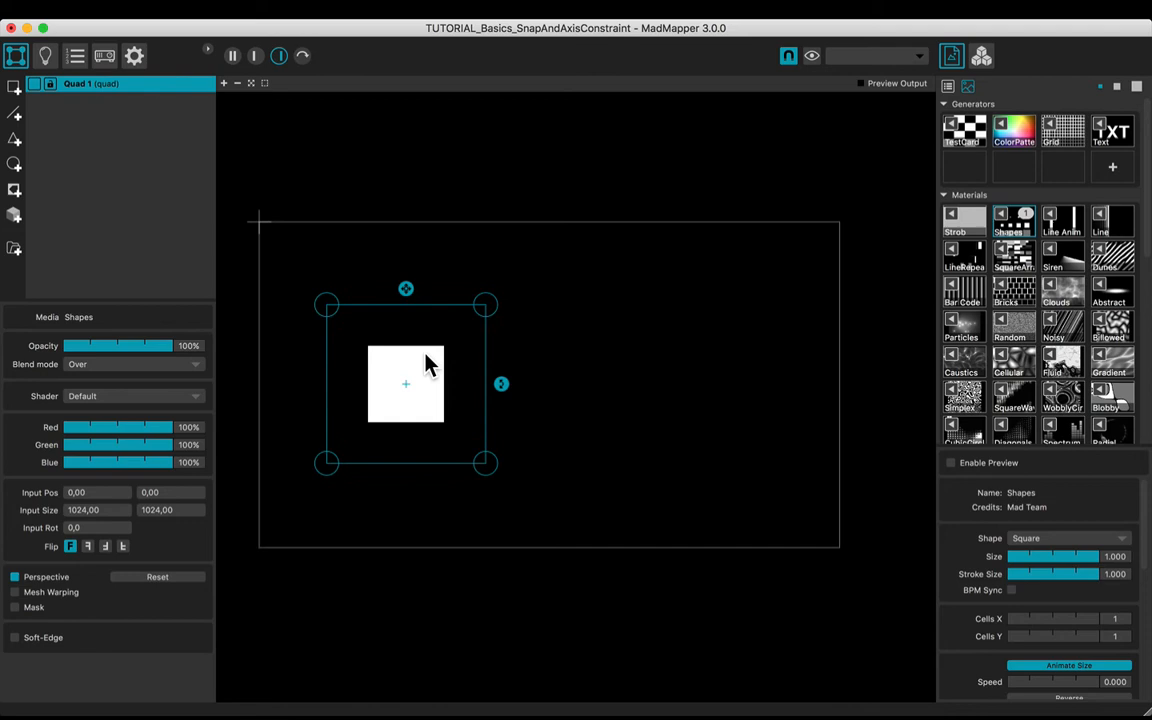
key("cmd+v")
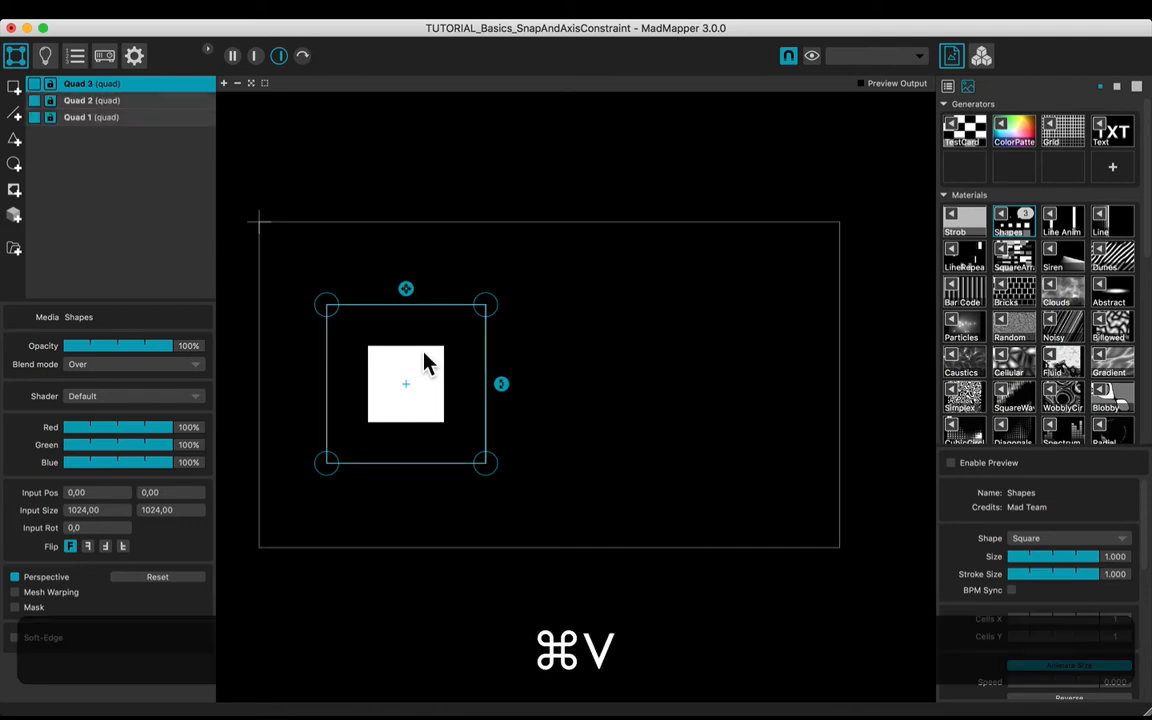
key("cmd+v")
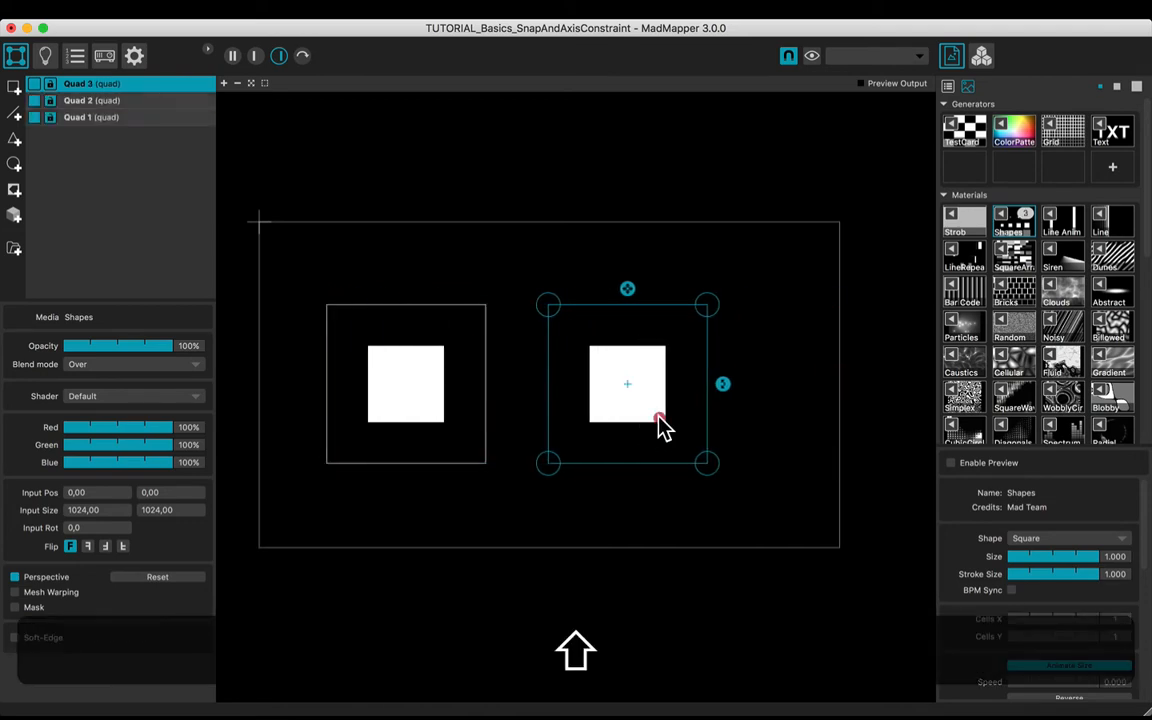
- Slide one copy to the right and raise the middle copy straight above the row
left_click_drag(628, 384, 752, 384)
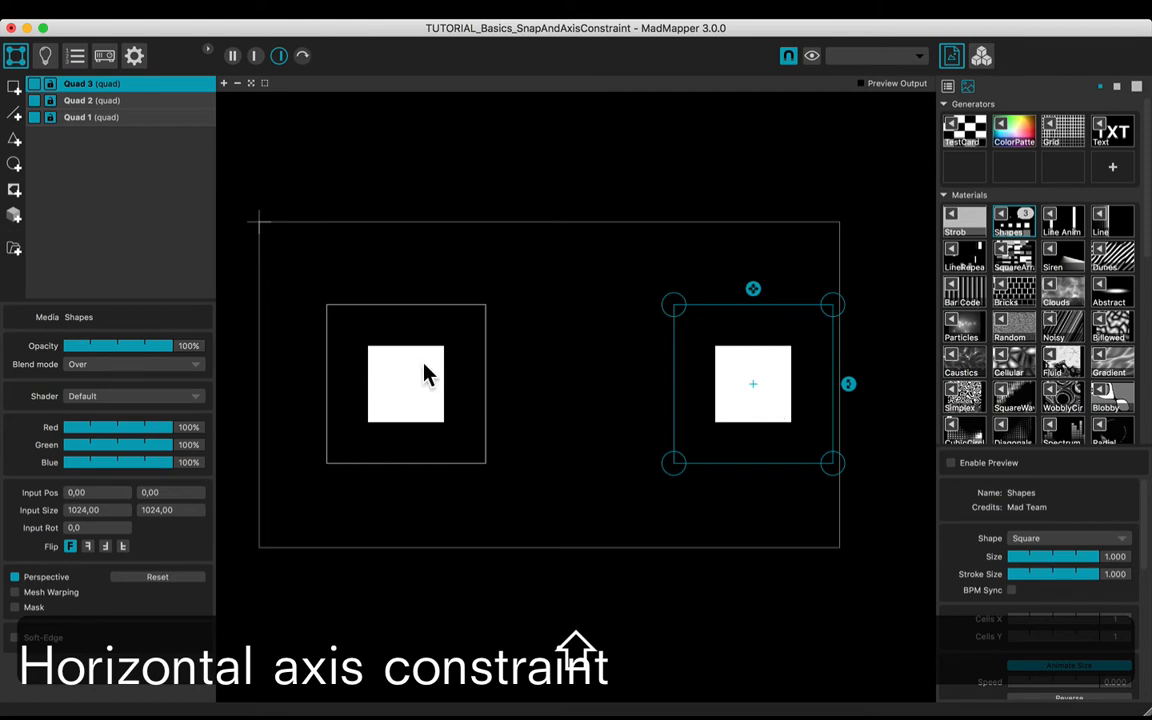
left_click_drag(752, 384, 564, 384)
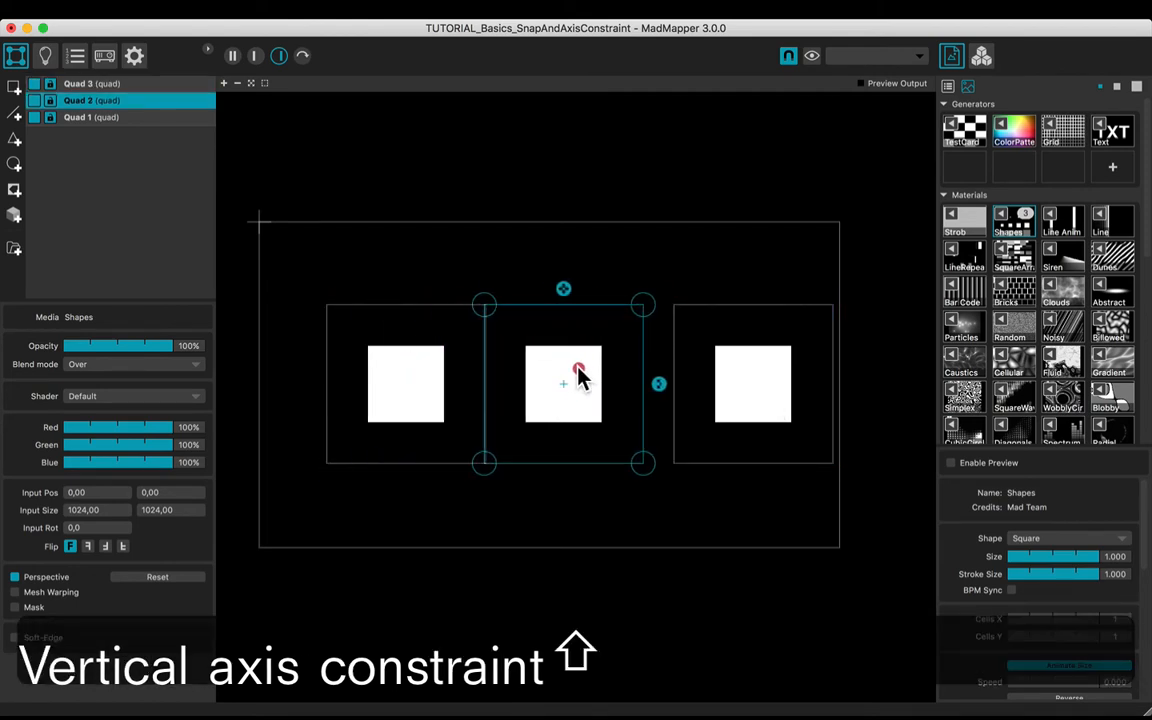
left_click_drag(564, 384, 564, 198)
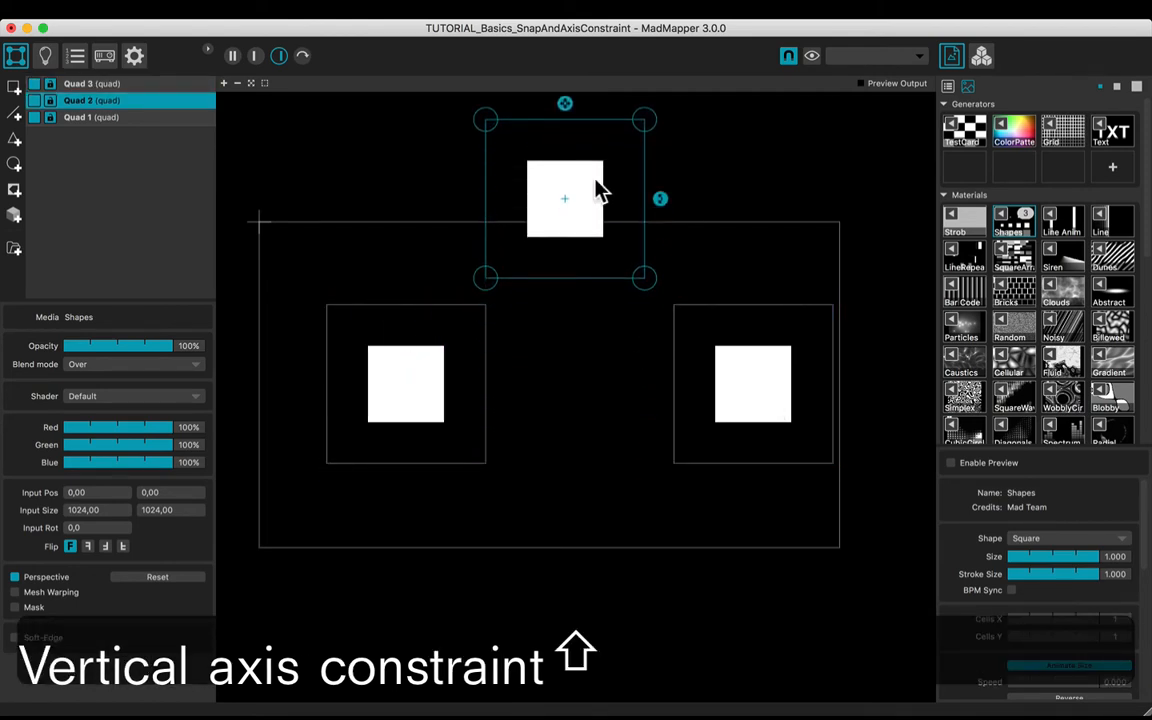
left_click_drag(564, 198, 564, 244)
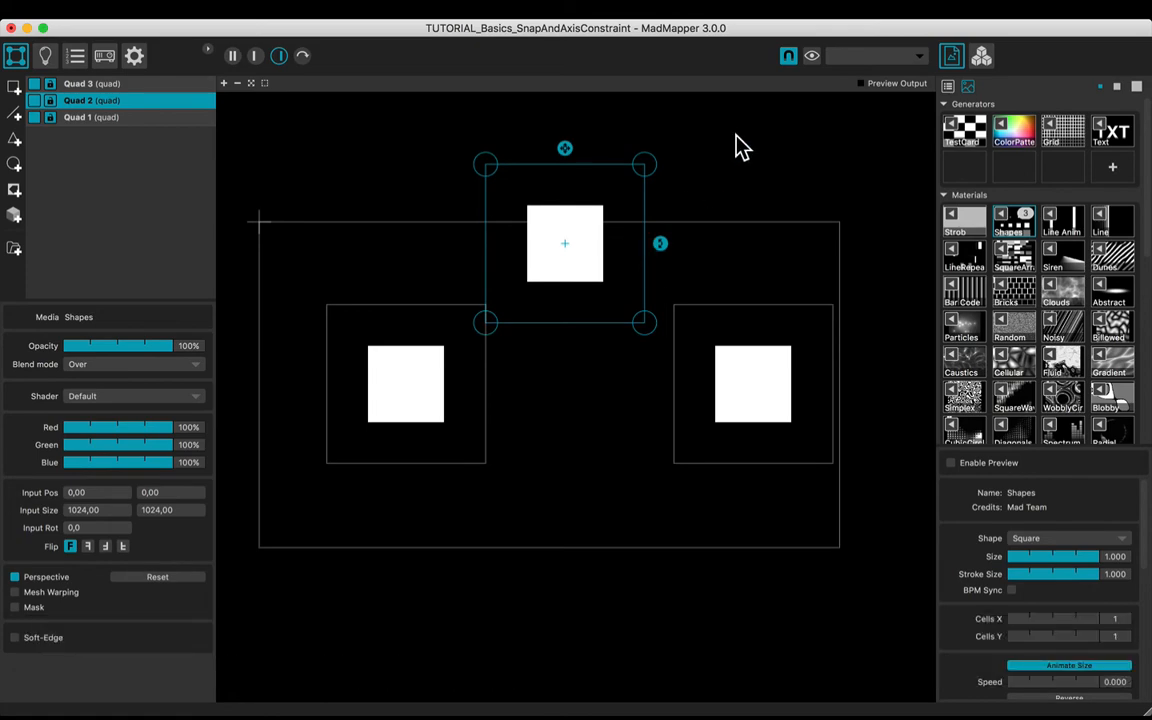
- Drag the raised middle quad down below the left and right quads
left_click(788, 56)
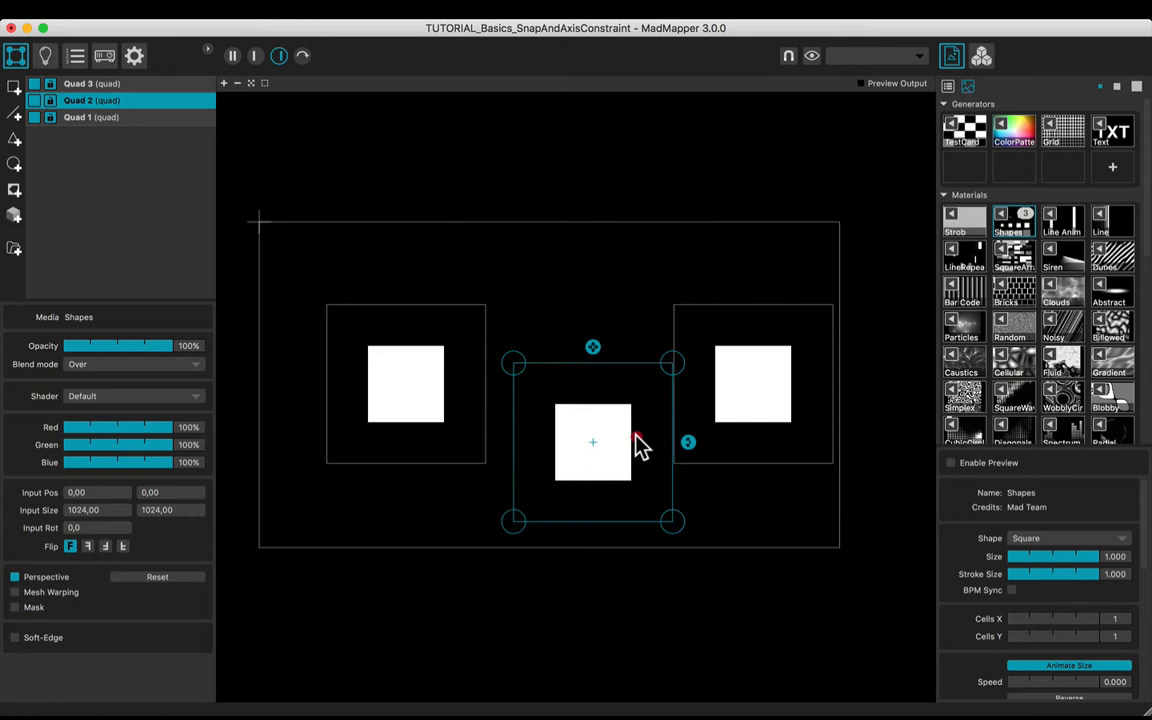
left_click_drag(592, 442, 636, 500)
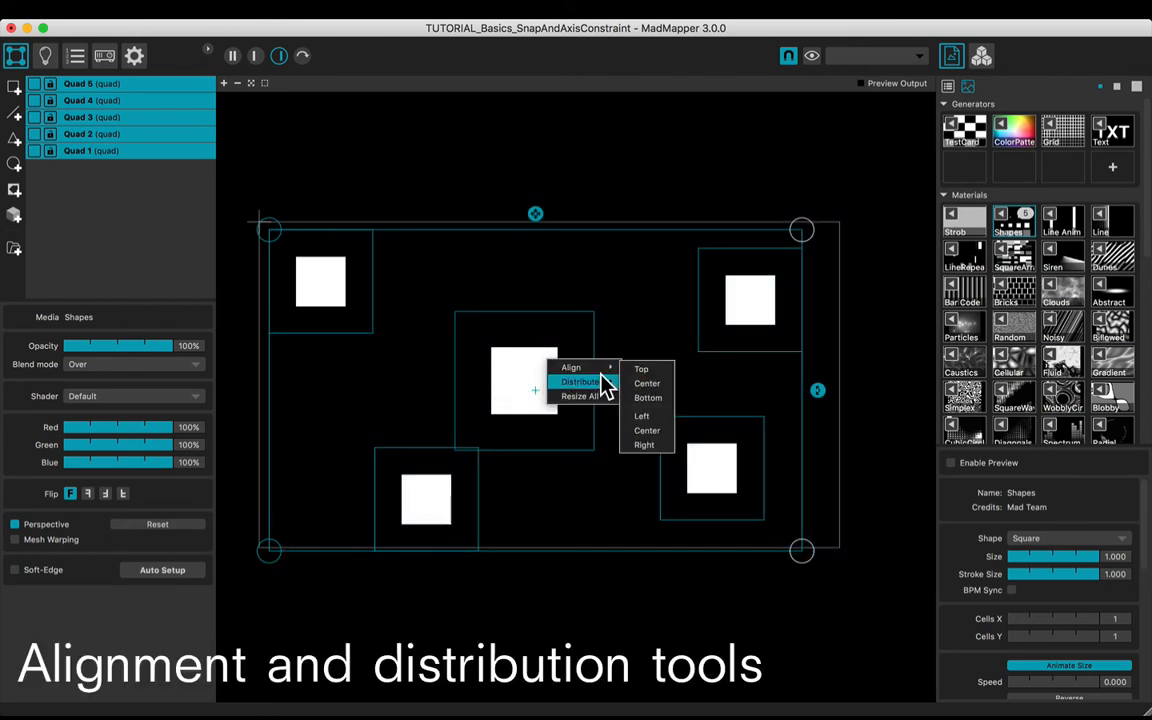
- Centre-align the five selected quads into a row and reopen the arrange menu
left_click(646, 430)
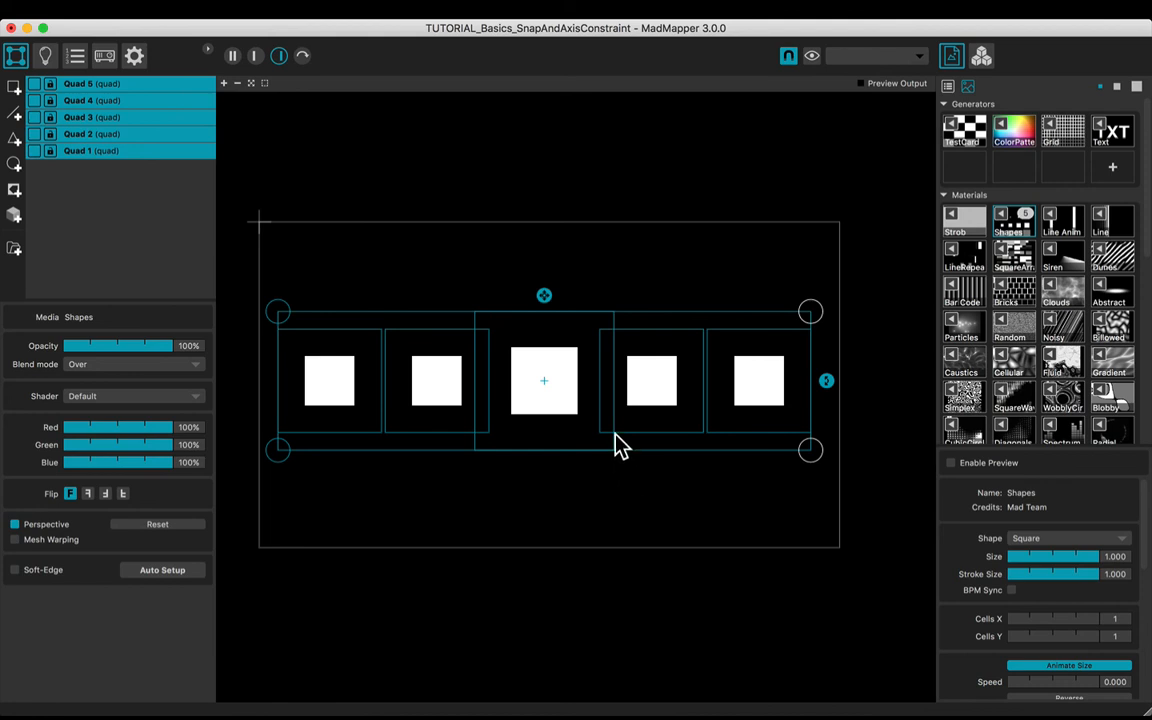
right_click(650, 380)
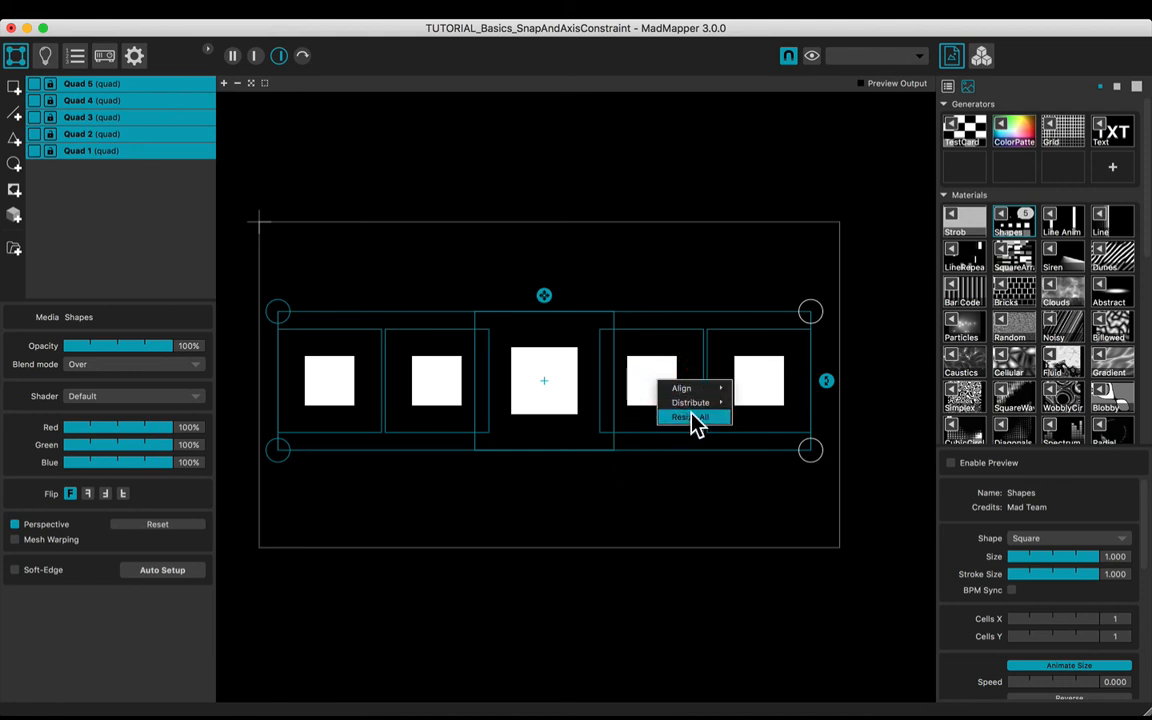